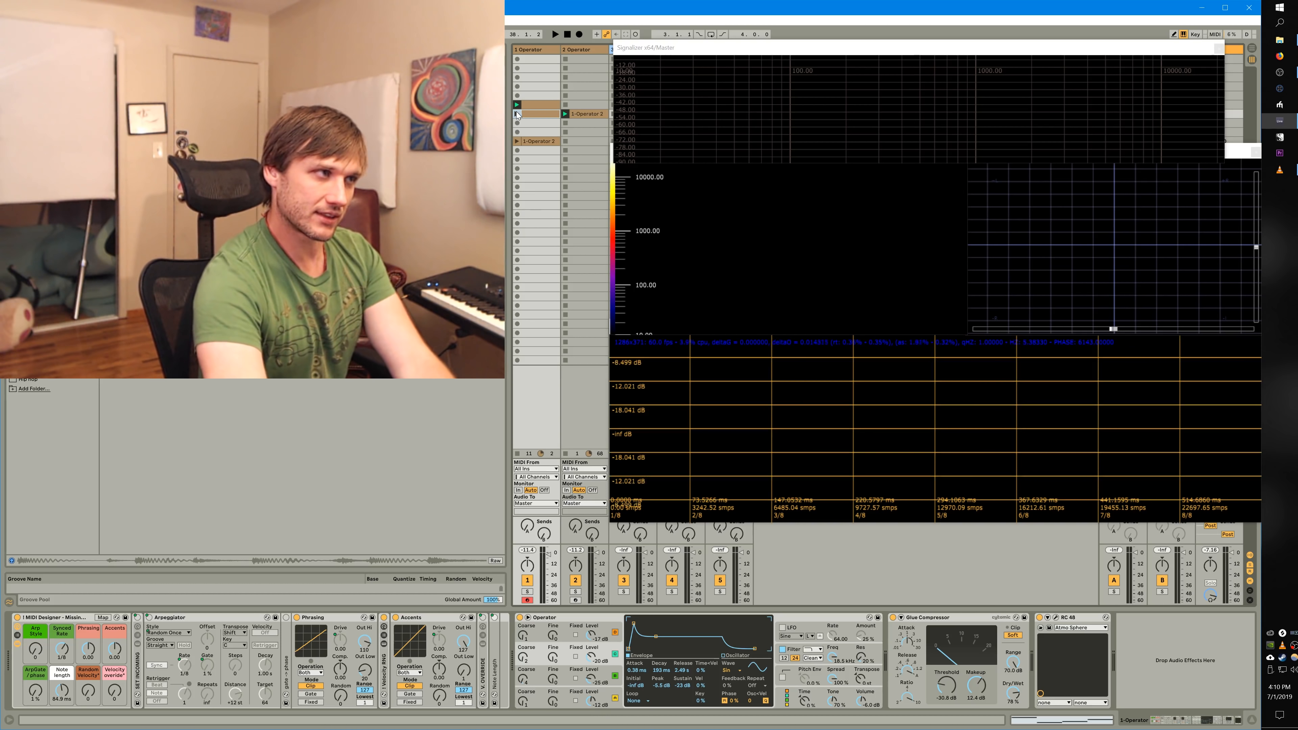
# Bring up the clip's Operator envelope for drawing the decaying peaks.
pyautogui.click(554, 34)
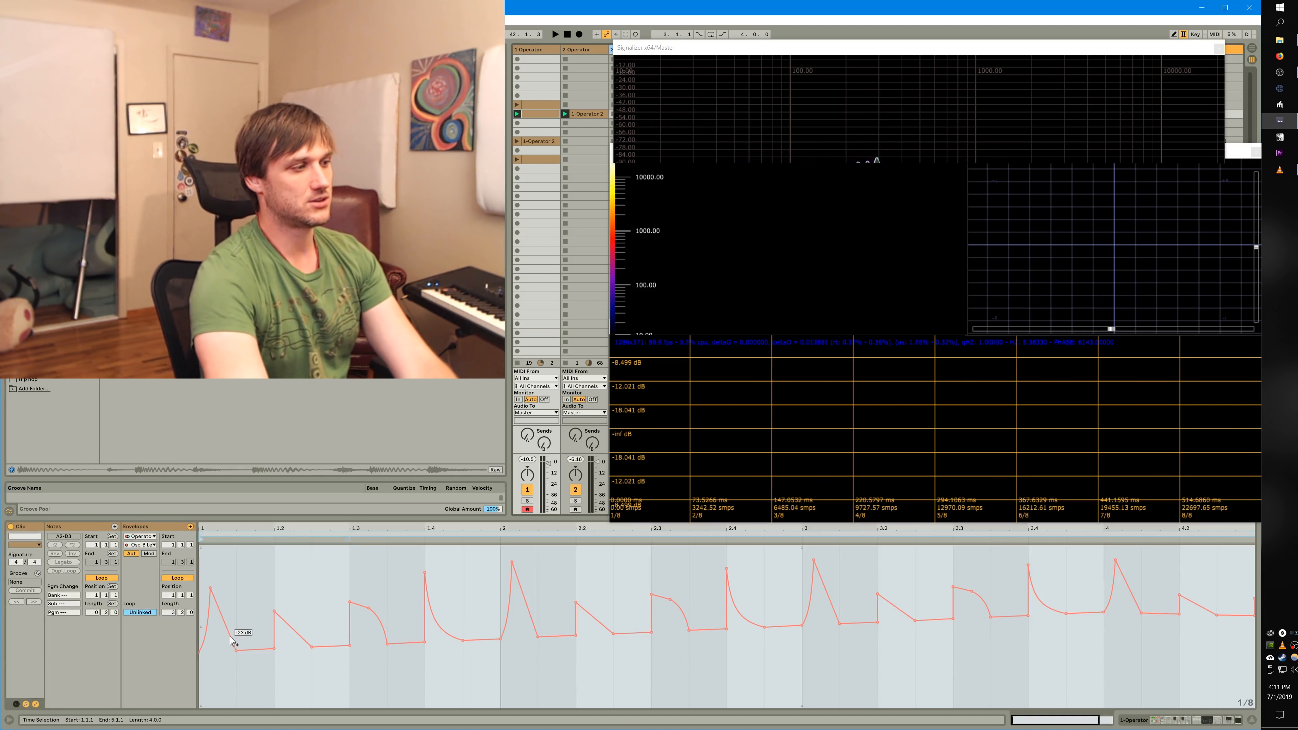
# Show the instrument's device chain again and start playback to audition the clip.
pyautogui.click(554, 34)
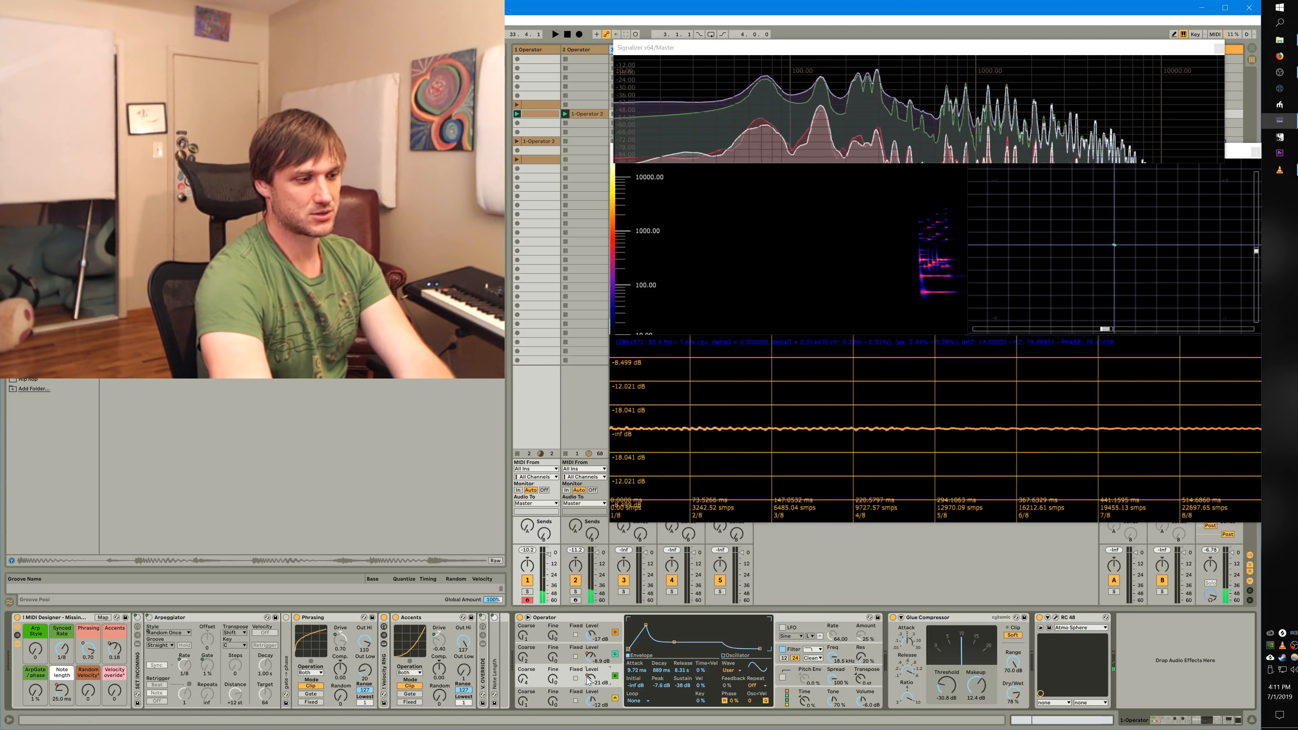
pyautogui.click(616, 34)
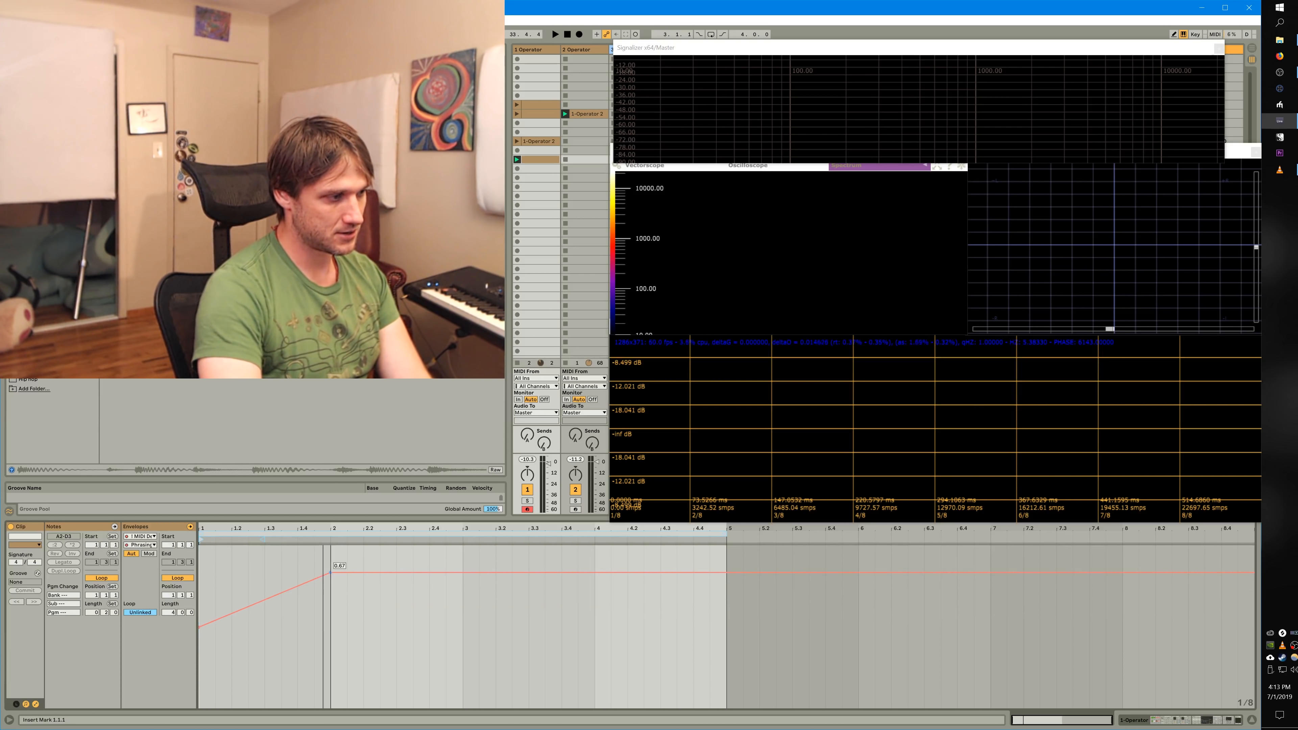
# Draw a rising ramp in the Phrasing envelope that levels off near 0.47.
pyautogui.moveTo(338, 565); pyautogui.dragTo(464, 553)
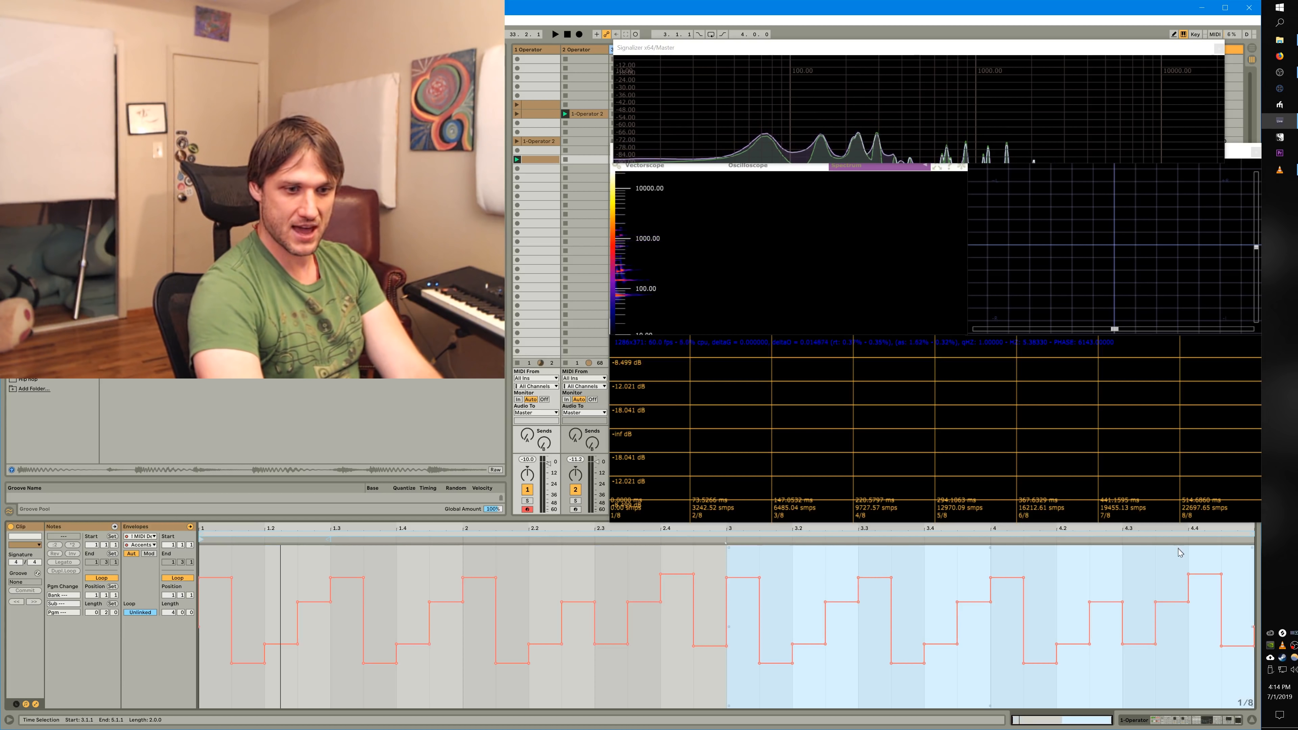
# Draw stepped up-and-down values into the Accents envelope across the bars.
pyautogui.click(1147, 617)
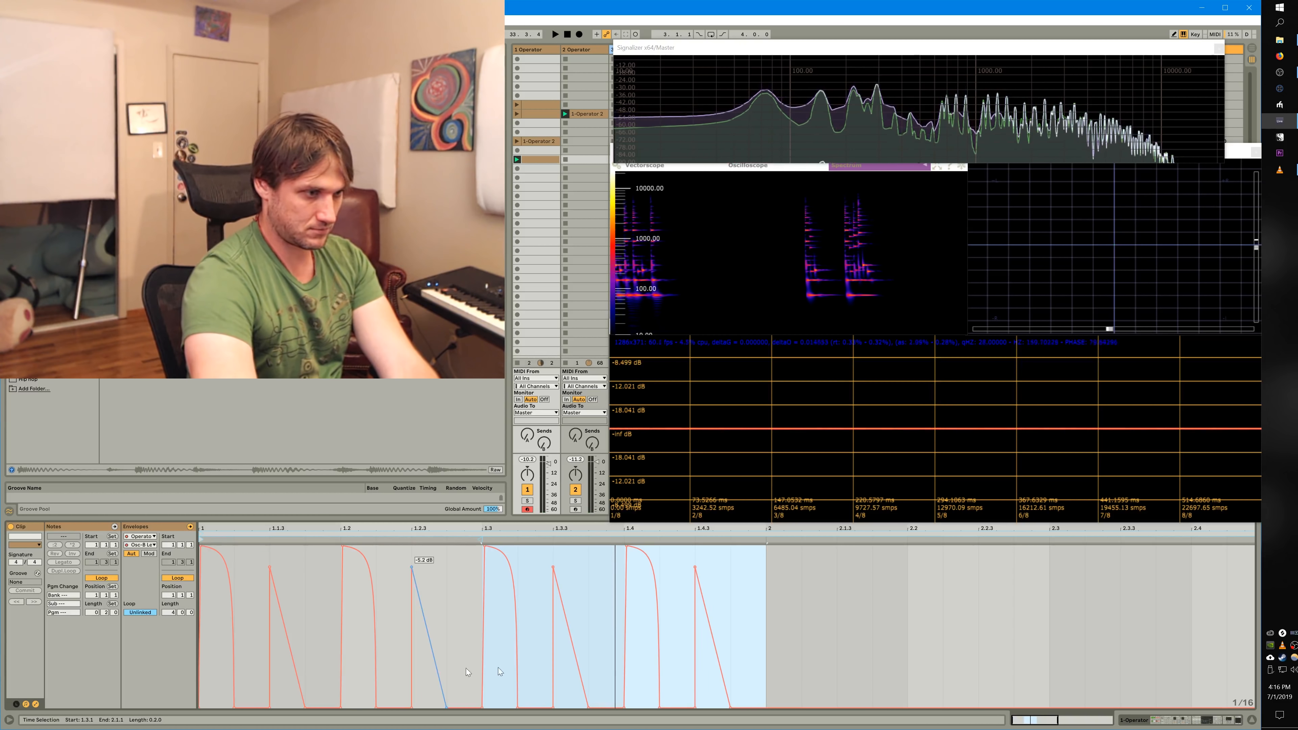
pyautogui.click(554, 34)
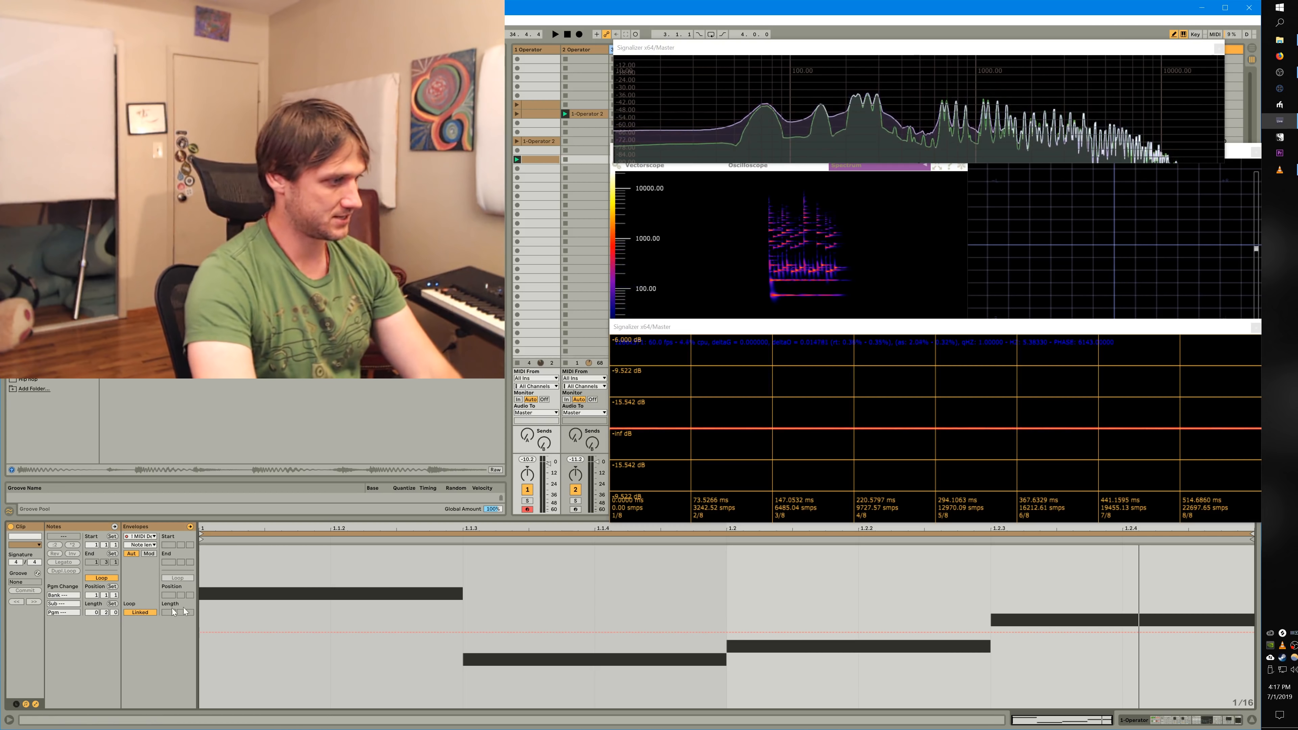
# Draw a stepped envelope beneath the notes, one level per note.
pyautogui.moveTo(202, 594); pyautogui.dragTo(329, 624)
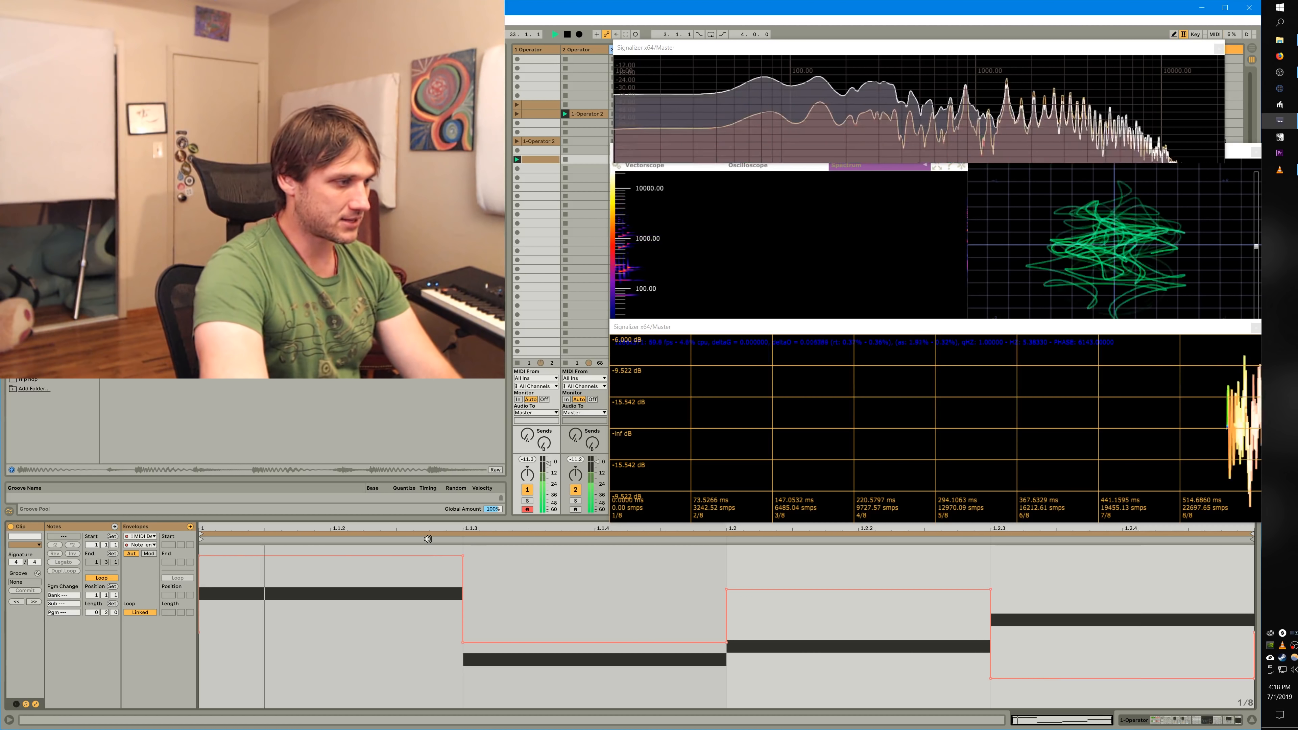
# Shorten the note loop and set the envelope to Unlinked so it runs its own length.
pyautogui.click(385, 624)
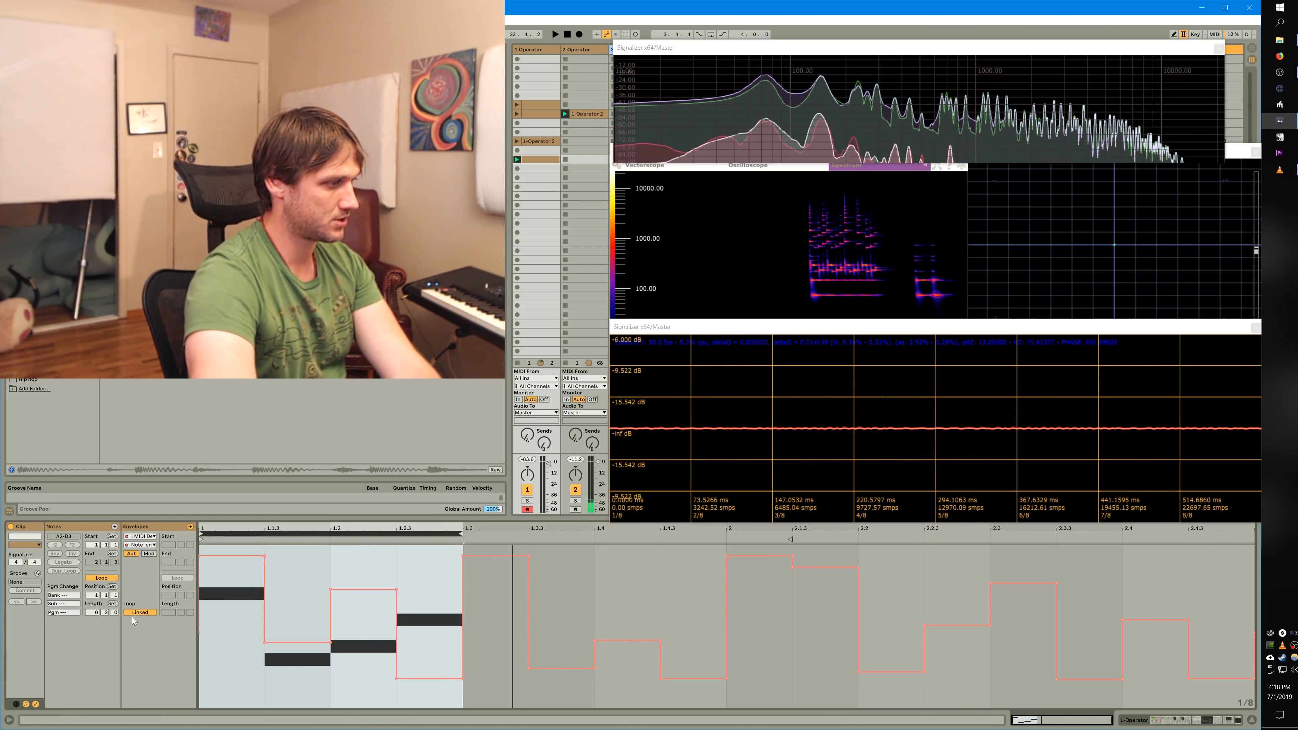
pyautogui.click(140, 613)
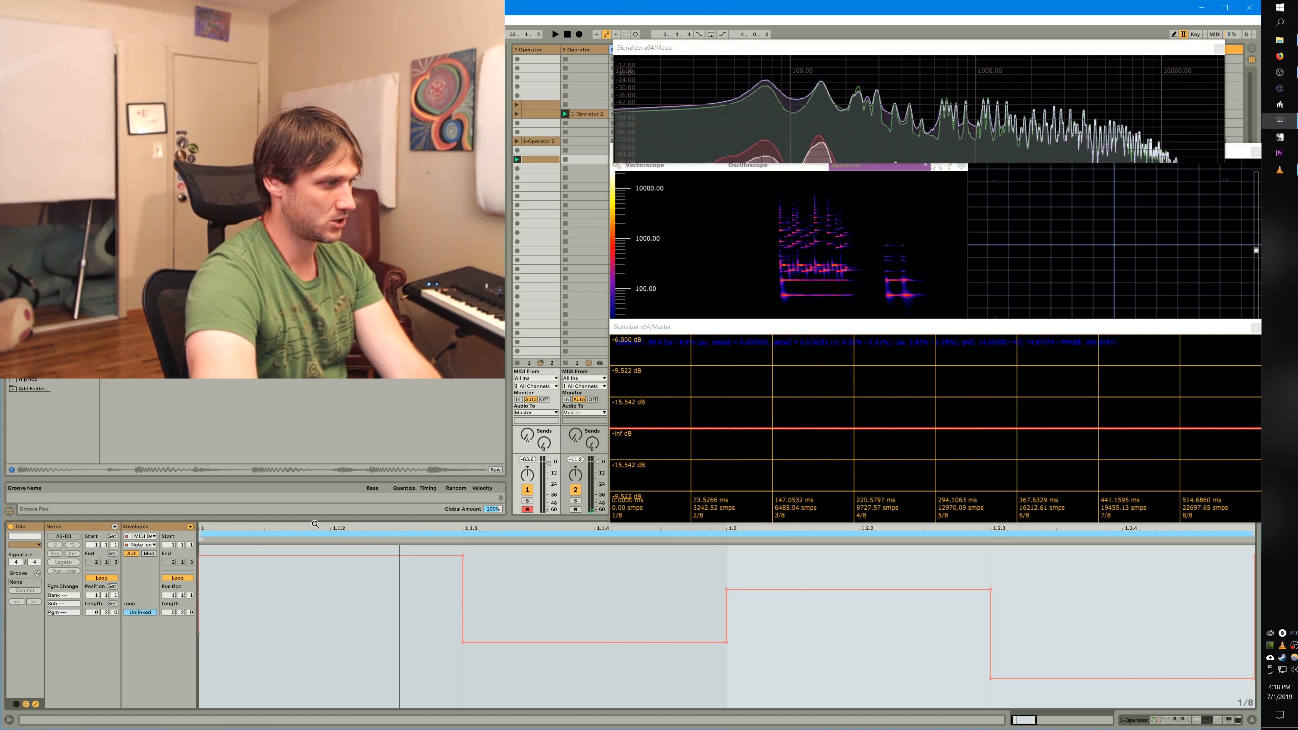